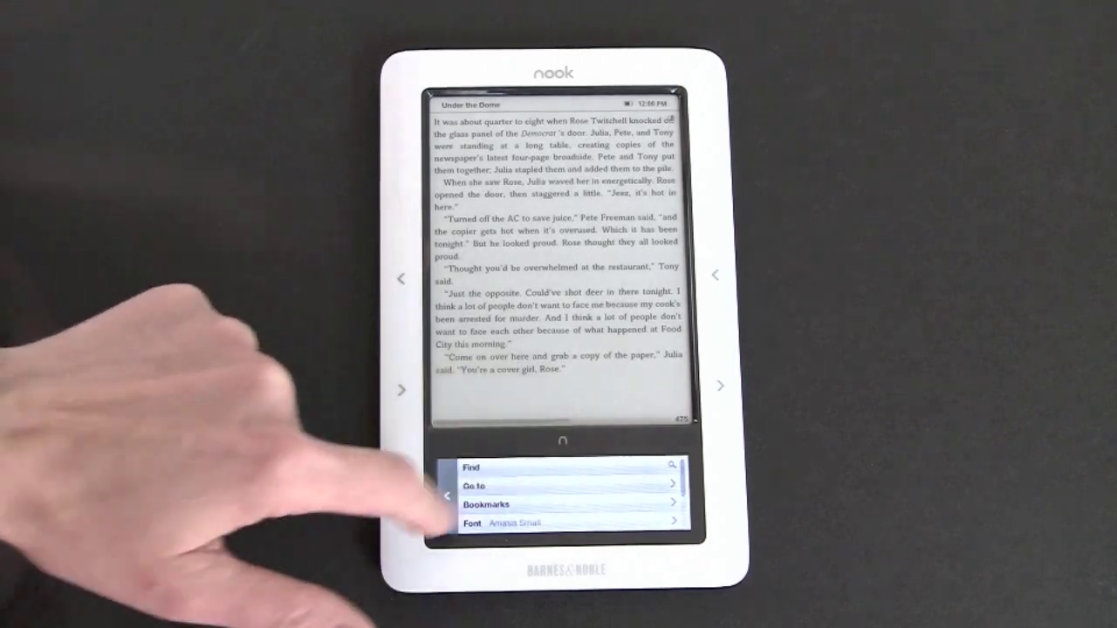
Step: Close the reading options and return to the My nook home screen
{"action": "left_click", "coordinate": [562, 439]}
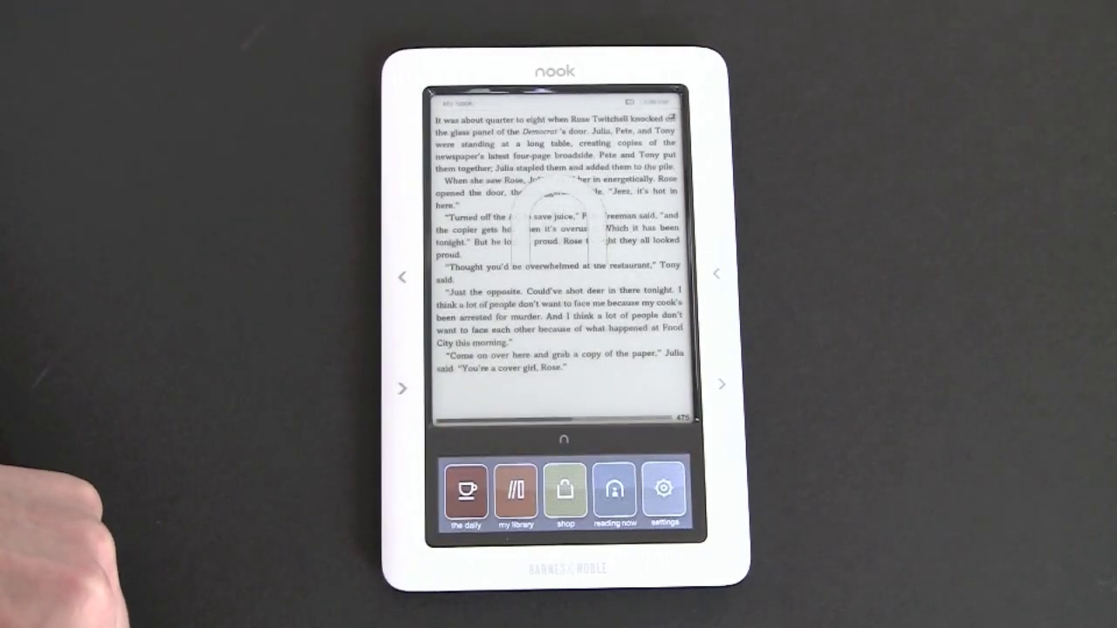
{"action": "left_click", "coordinate": [565, 450]}
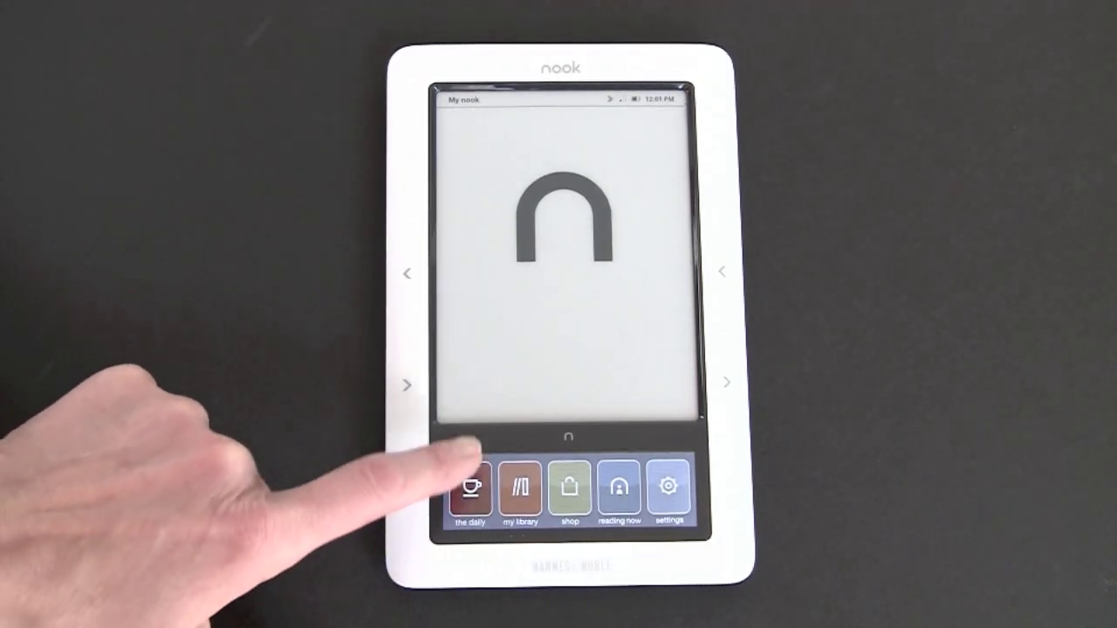
{"action": "left_click", "coordinate": [470, 489]}
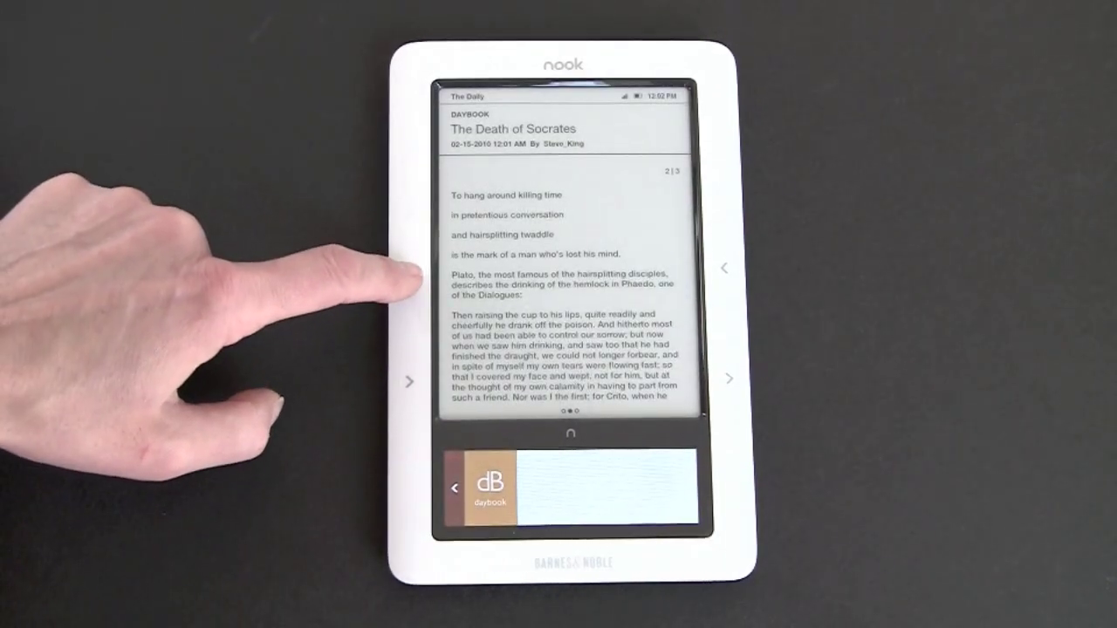
{"action": "left_click", "coordinate": [572, 431]}
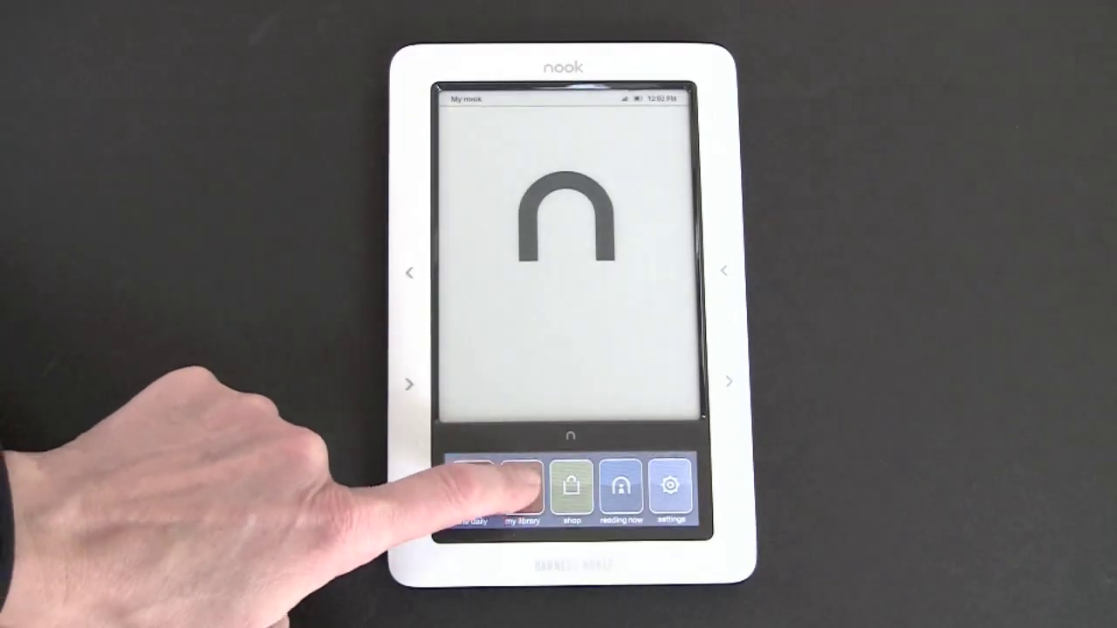
{"action": "left_click", "coordinate": [520, 492]}
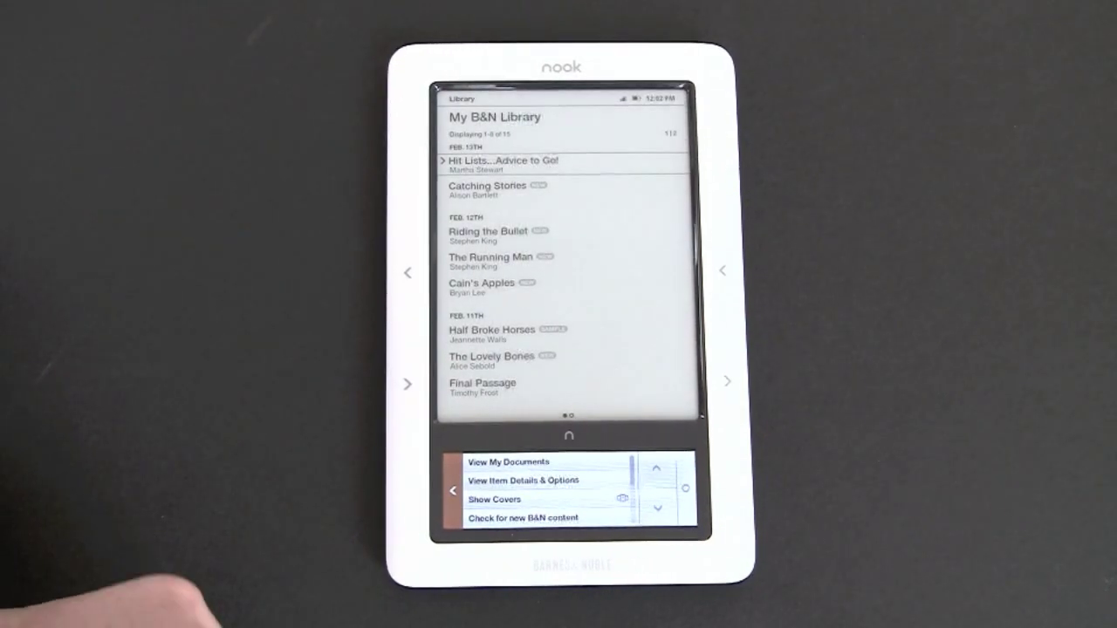
{"action": "left_click", "coordinate": [496, 499]}
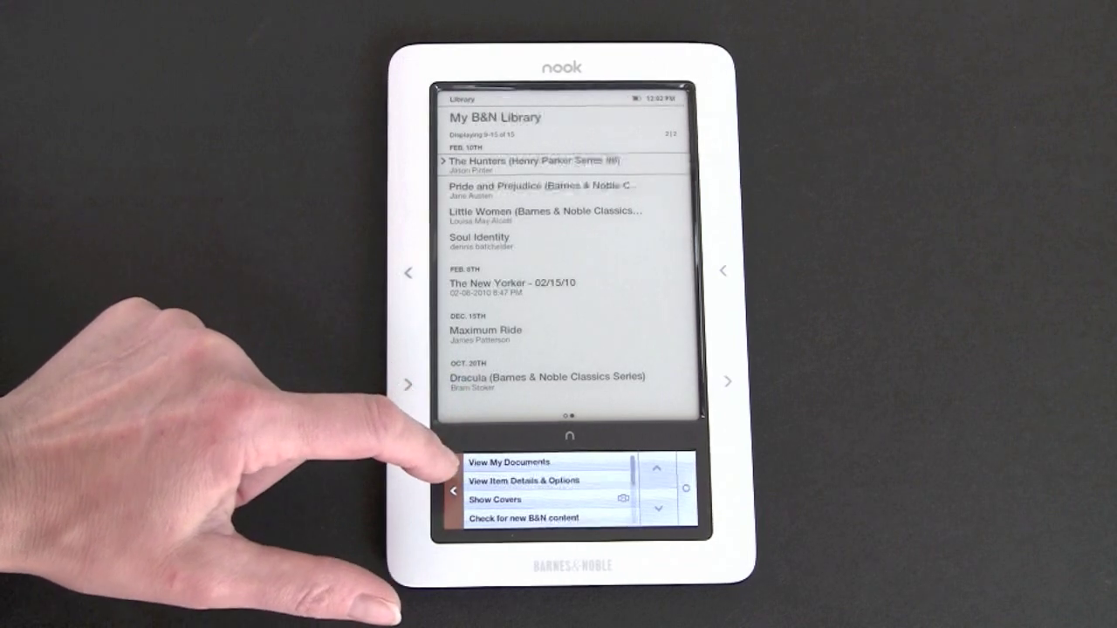
{"action": "left_click", "coordinate": [510, 461]}
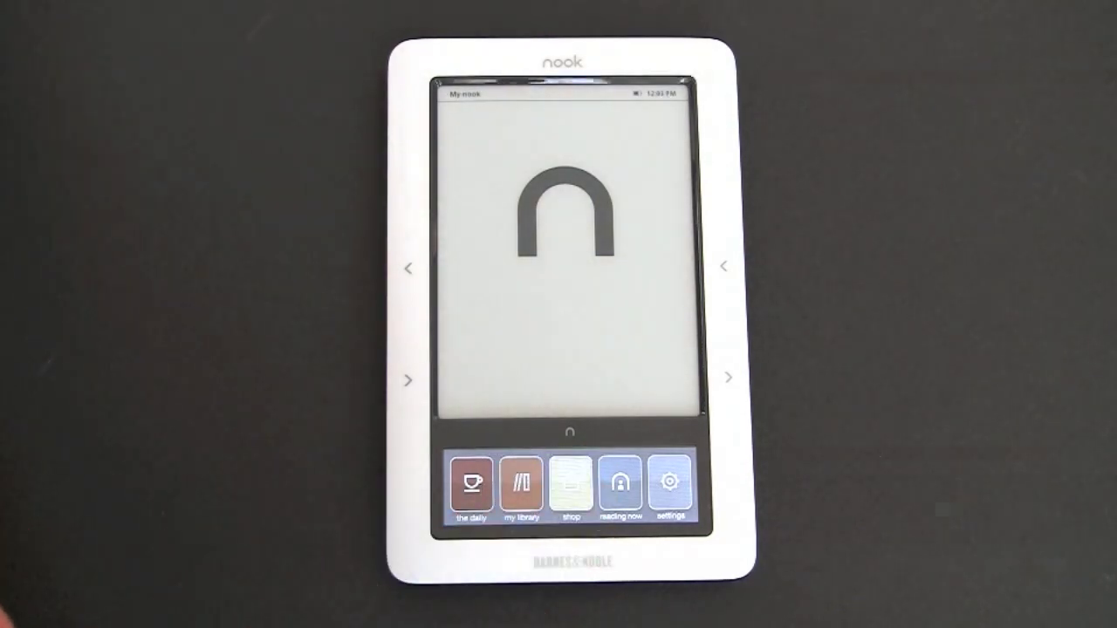
Step: Enter the Barnes & Noble shop and scroll through the Browse subjects category list for eBooks
{"action": "left_click", "coordinate": [571, 487]}
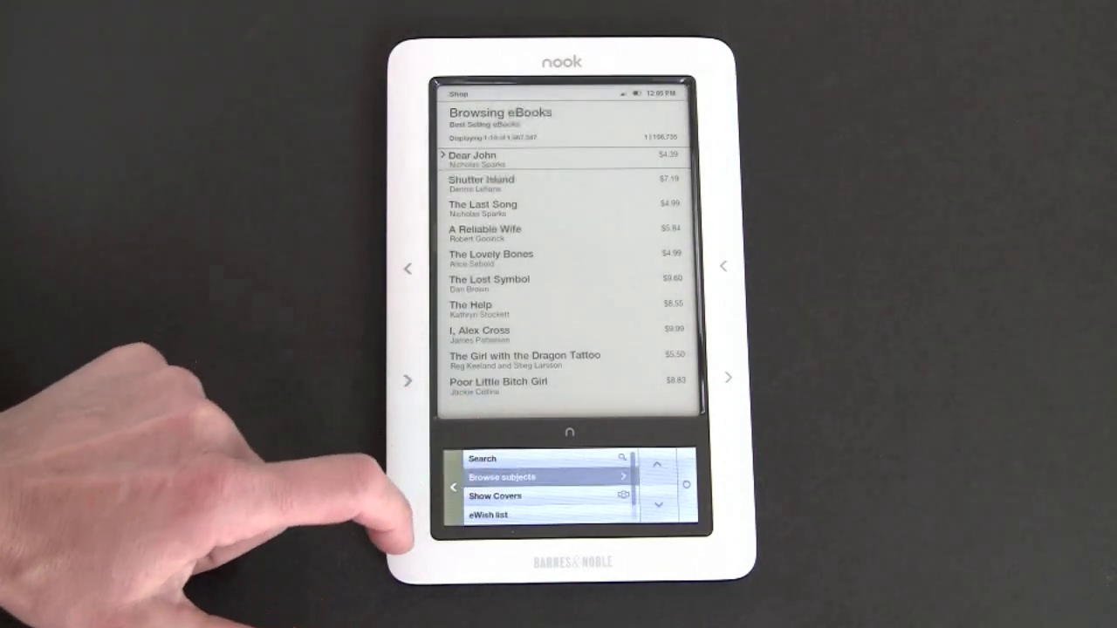
{"action": "left_click", "coordinate": [523, 477]}
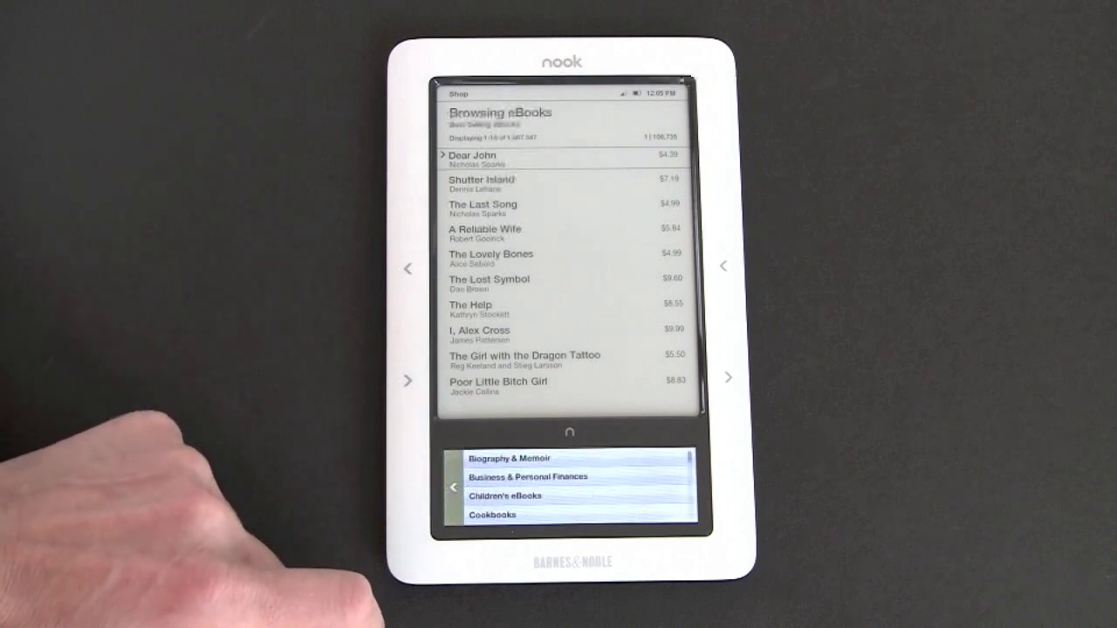
{"action": "scroll", "scroll_direction": "down", "scroll_amount": 3}
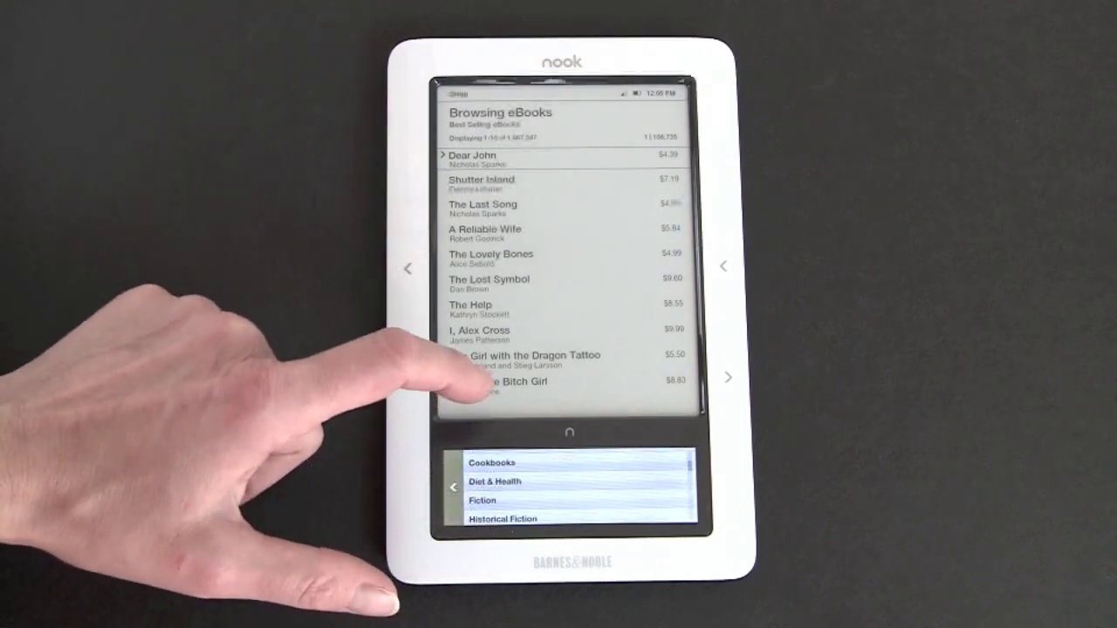
{"action": "scroll", "scroll_direction": "down", "scroll_amount": 3}
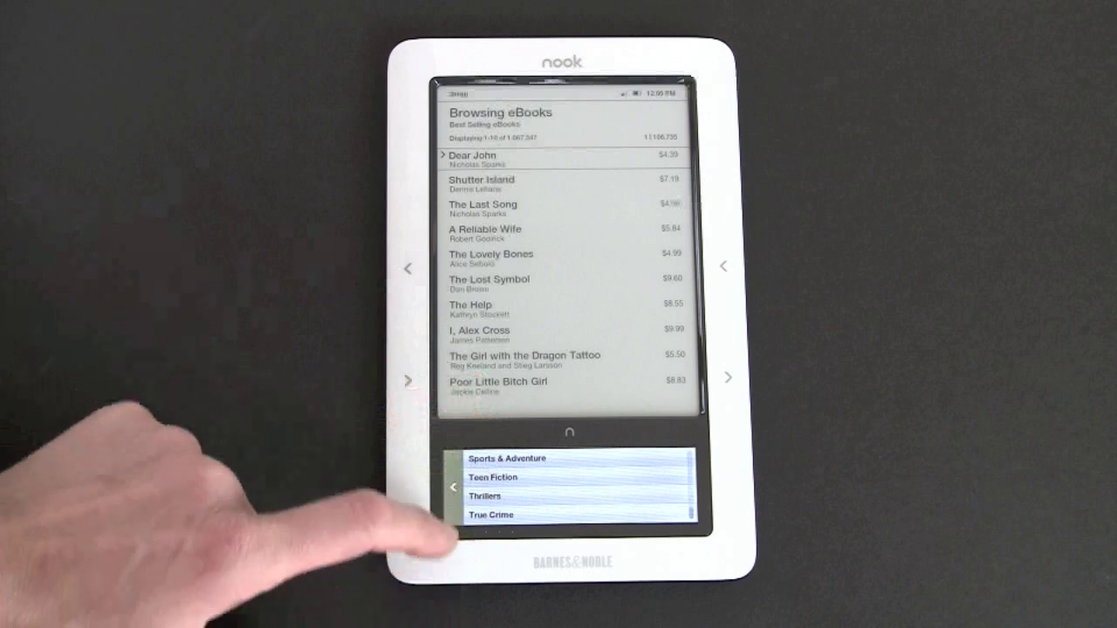
{"action": "left_click", "coordinate": [454, 485]}
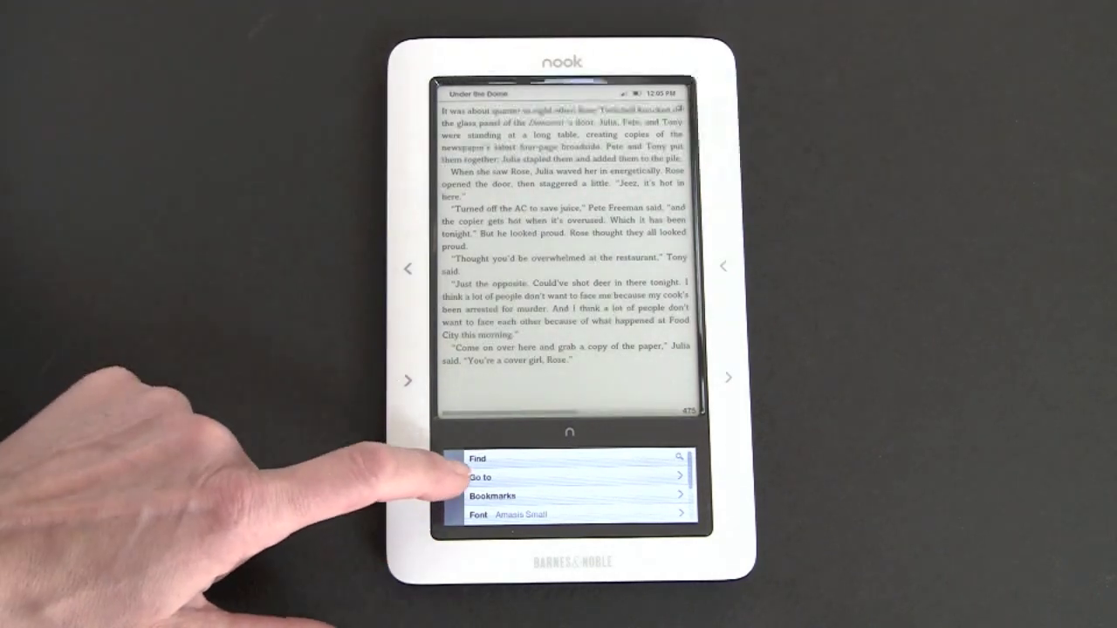
Step: Return home from the book and view the Settings summary with software version, memory and battery
{"action": "left_click", "coordinate": [570, 433]}
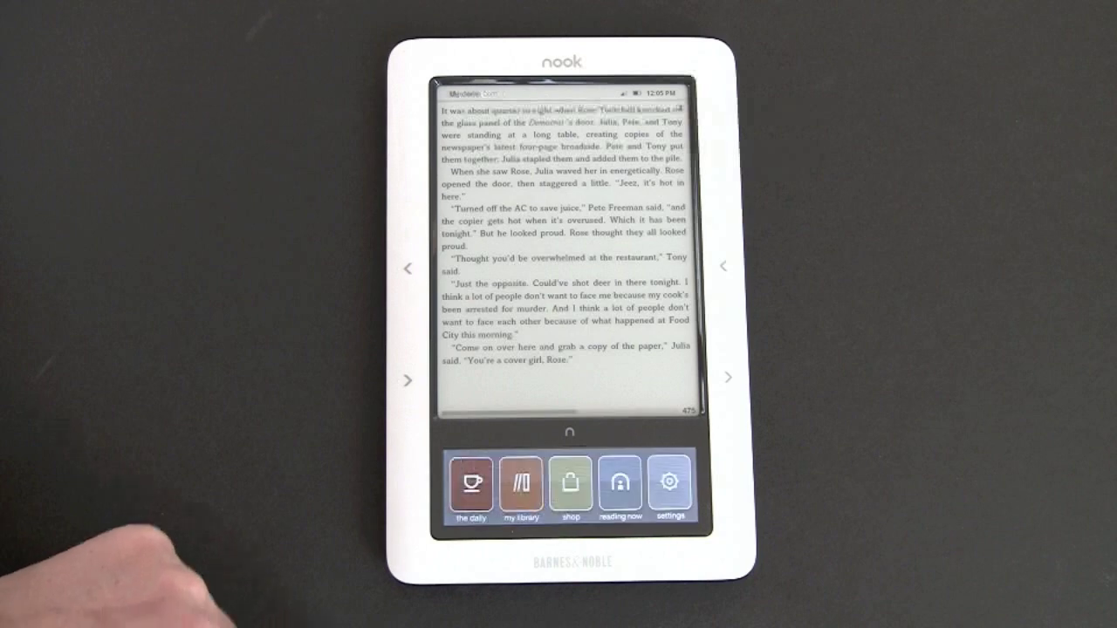
{"action": "left_click", "coordinate": [571, 433]}
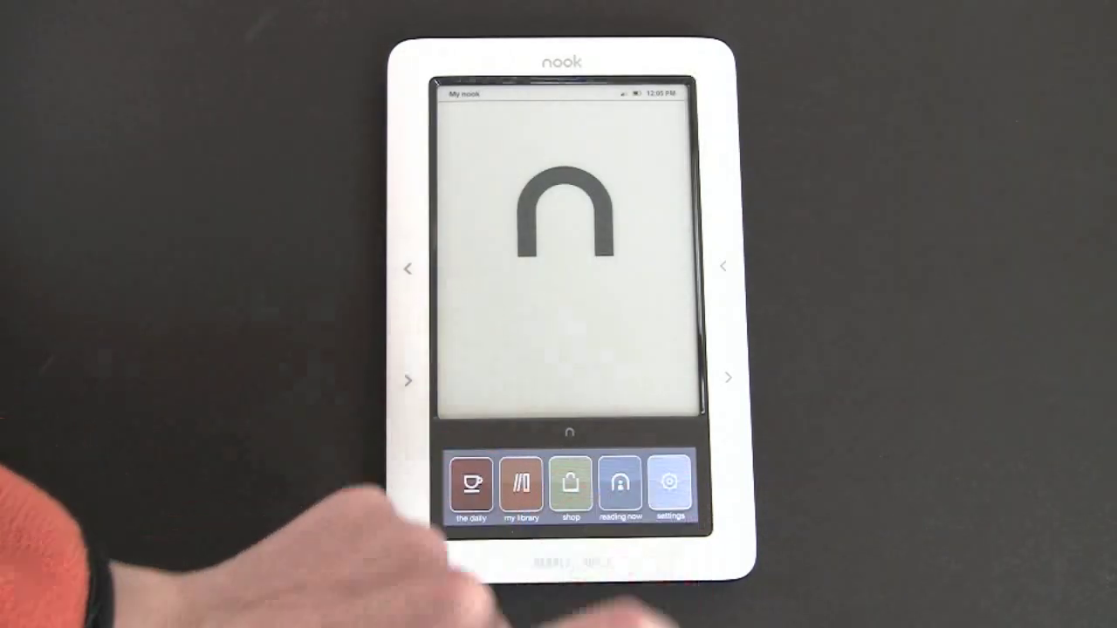
{"action": "left_click", "coordinate": [670, 489]}
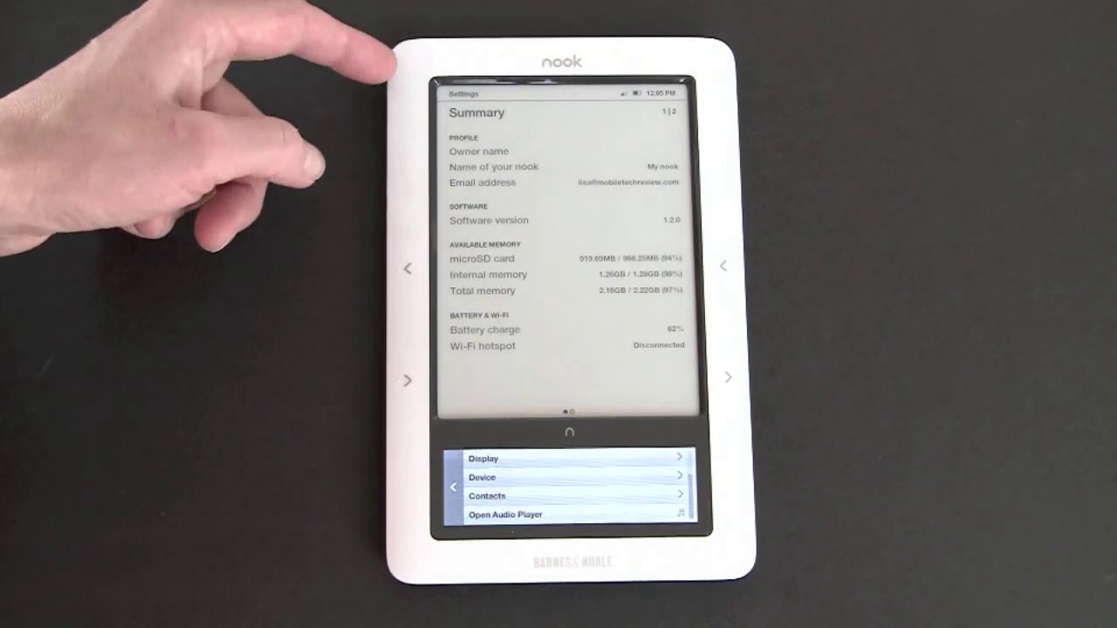
{"action": "mouse_move", "coordinate": [218, 130]}
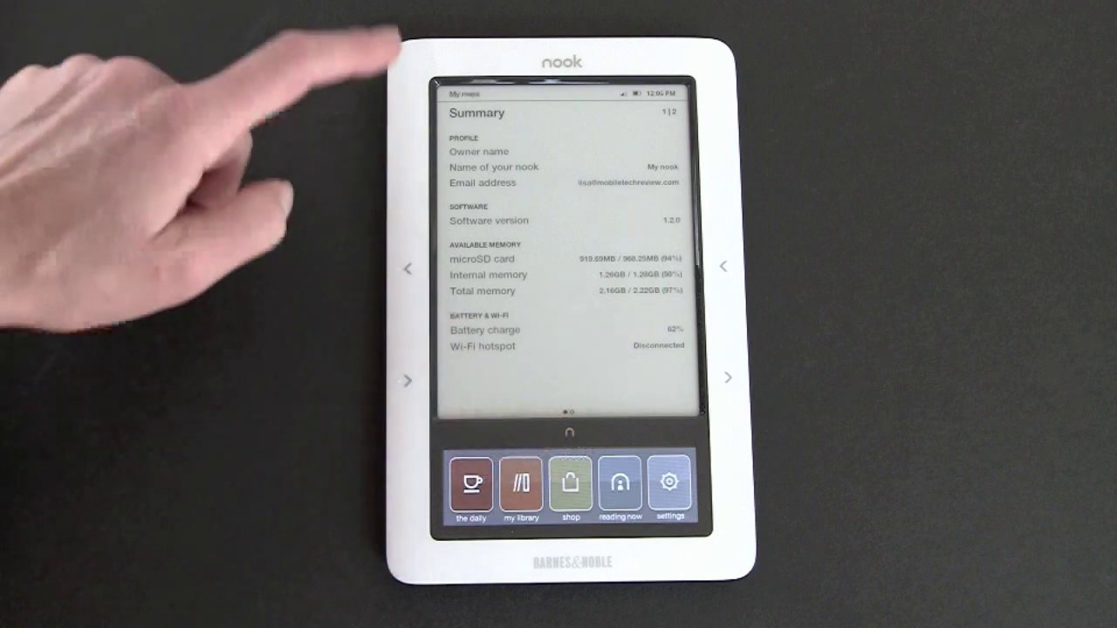
{"action": "left_click", "coordinate": [568, 431]}
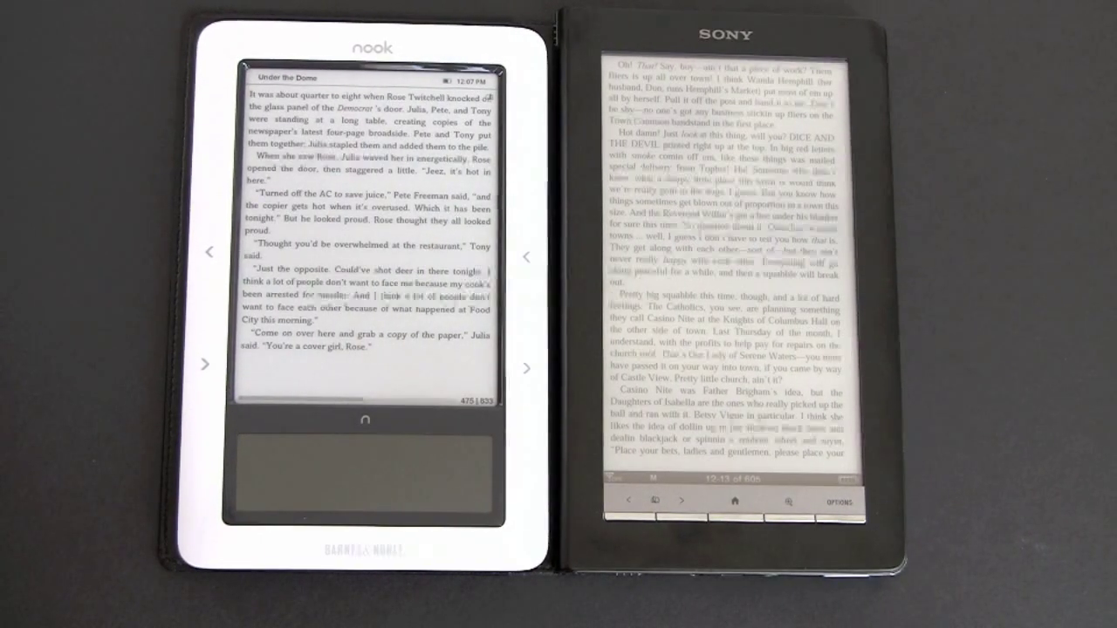
Step: Show the nook shop welcome page while the Sony Reader Store opens its Newspapers section
{"action": "left_click", "coordinate": [733, 499]}
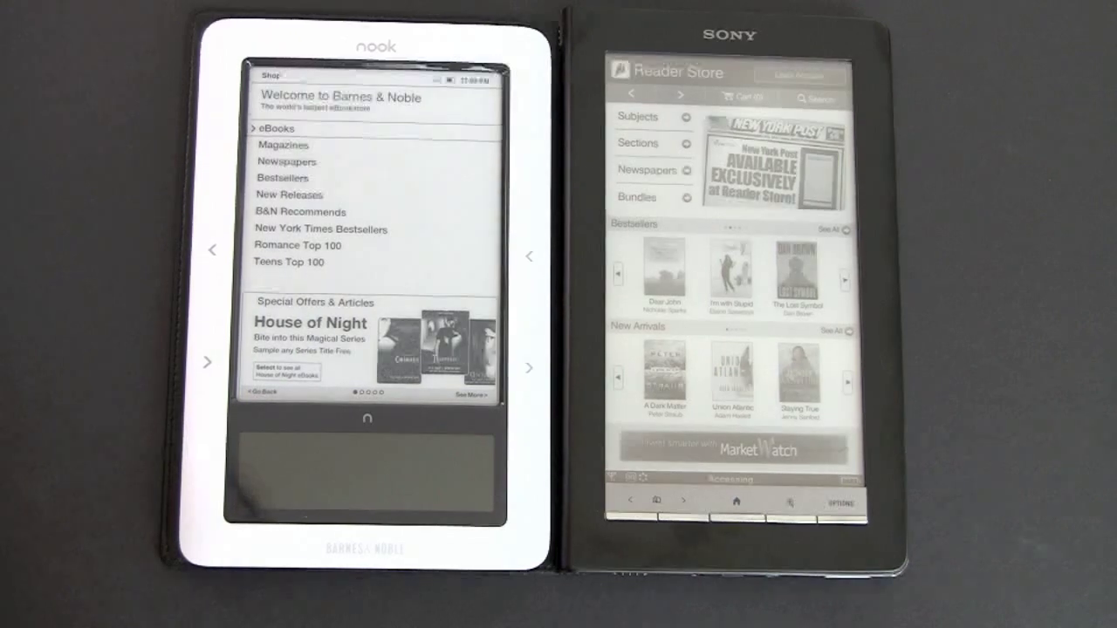
{"action": "left_click", "coordinate": [647, 171]}
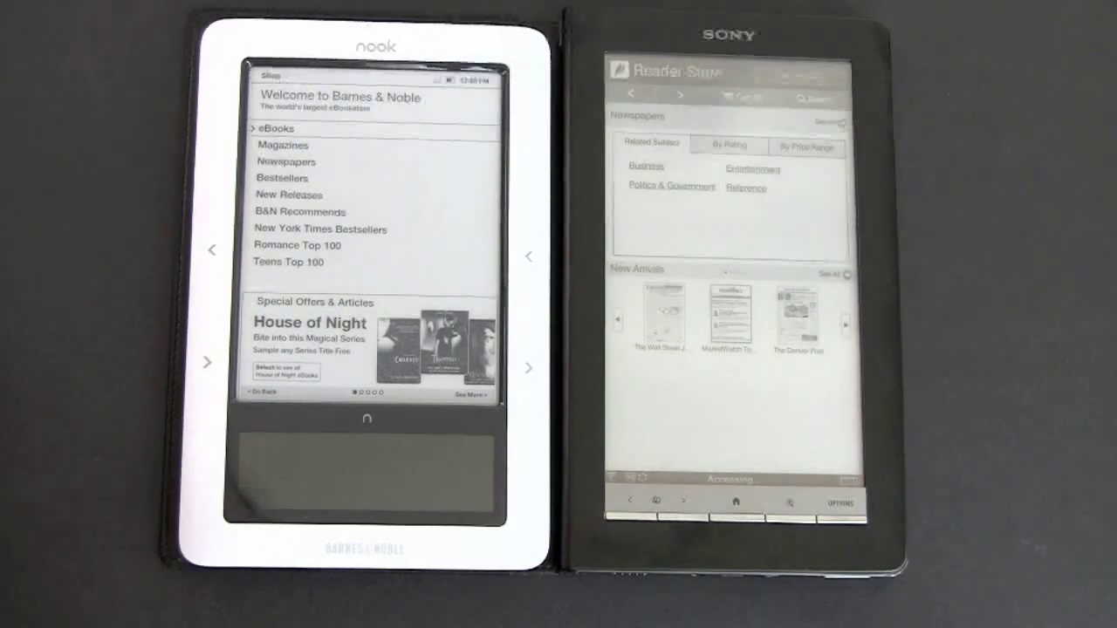